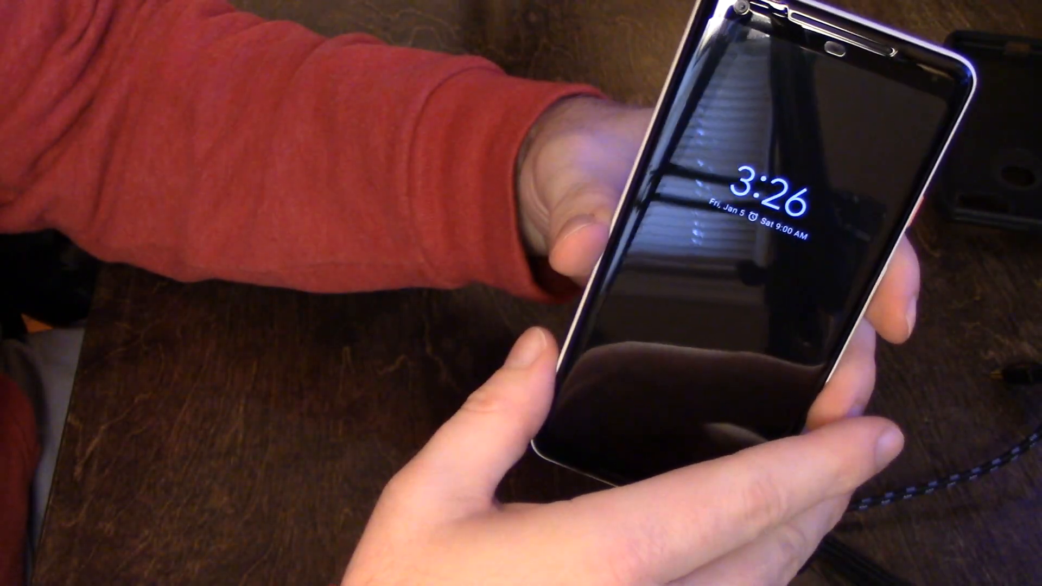
left_click(697, 279)
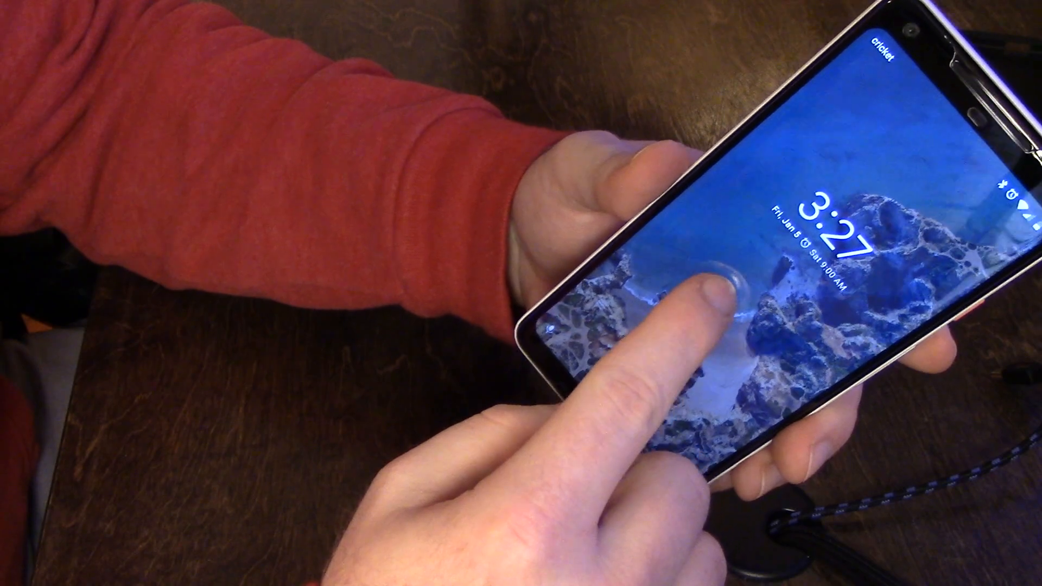